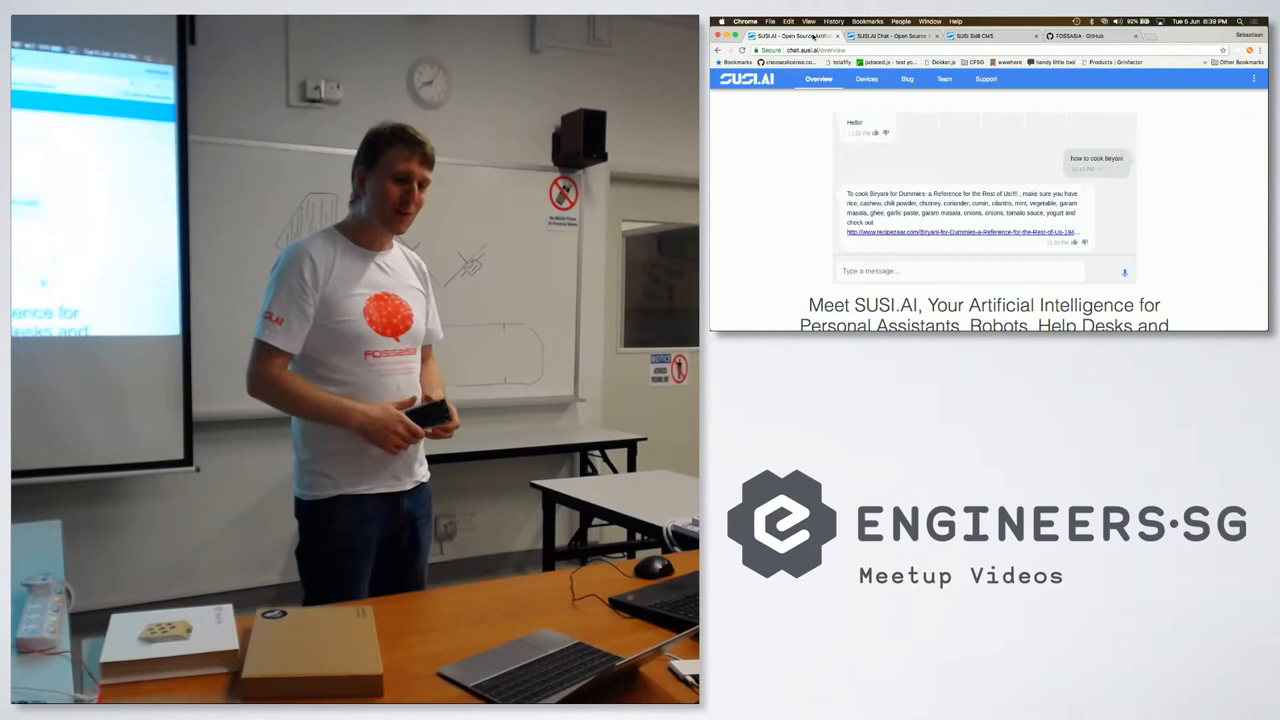
- Ask the SUSI.AI chat 'tell me a quote' and receive the falling-dice reply
type("tell me a quote")
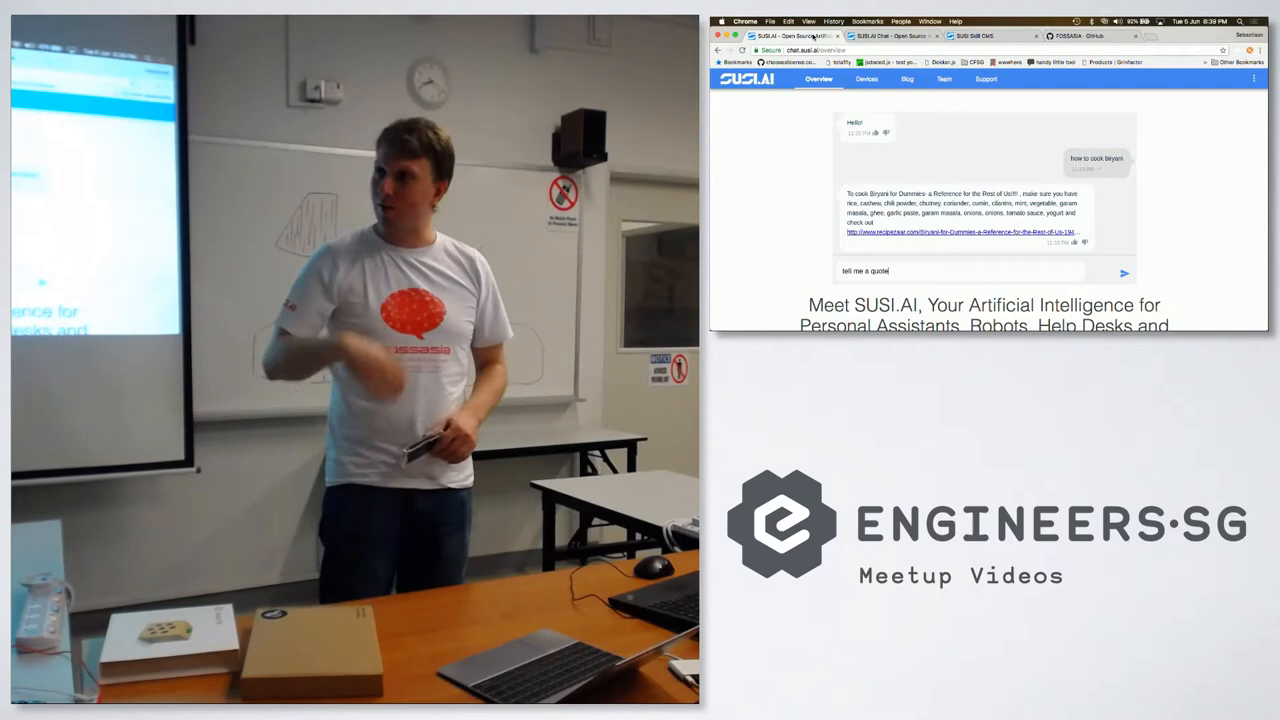
left_click(1124, 272)
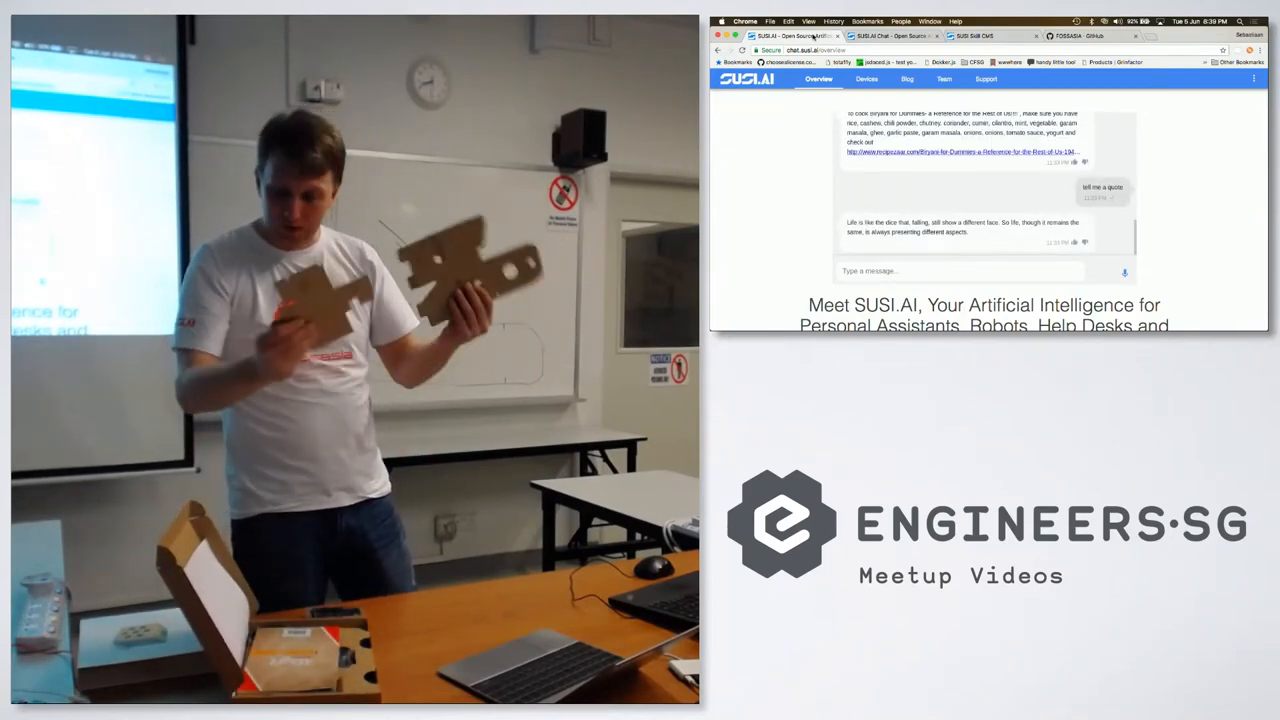
type("tell")
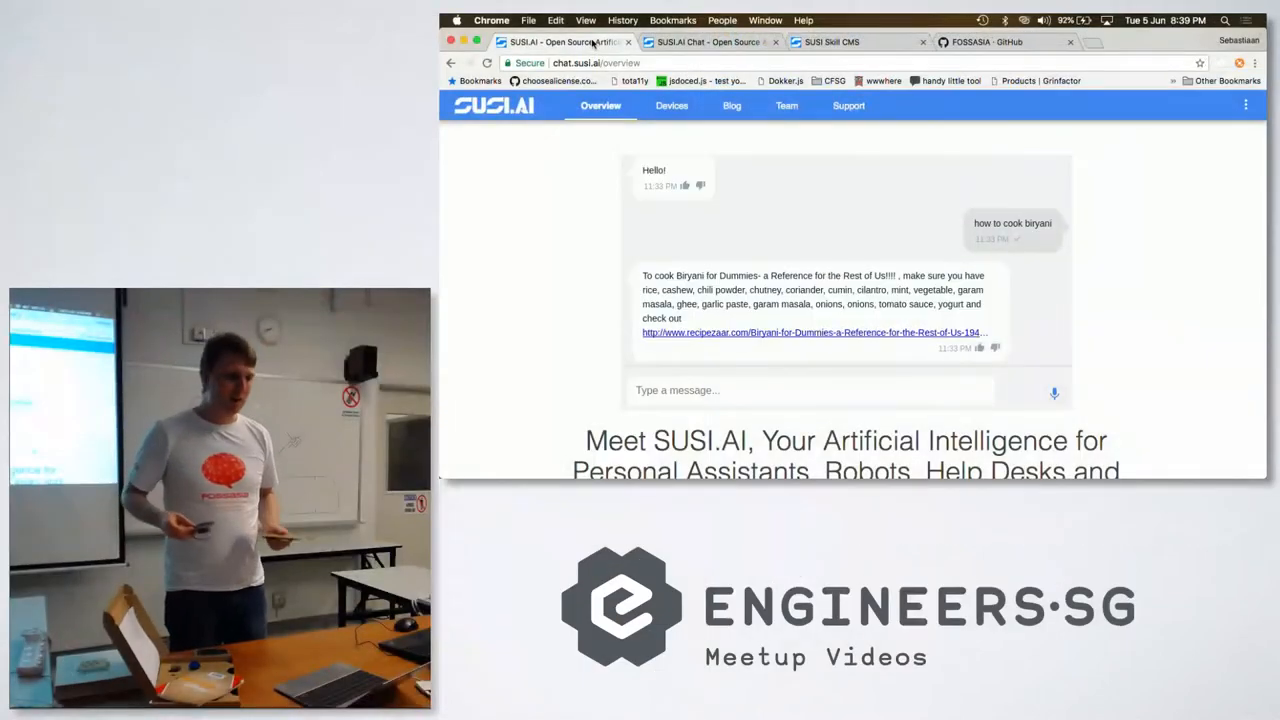
type("tell me a quo")
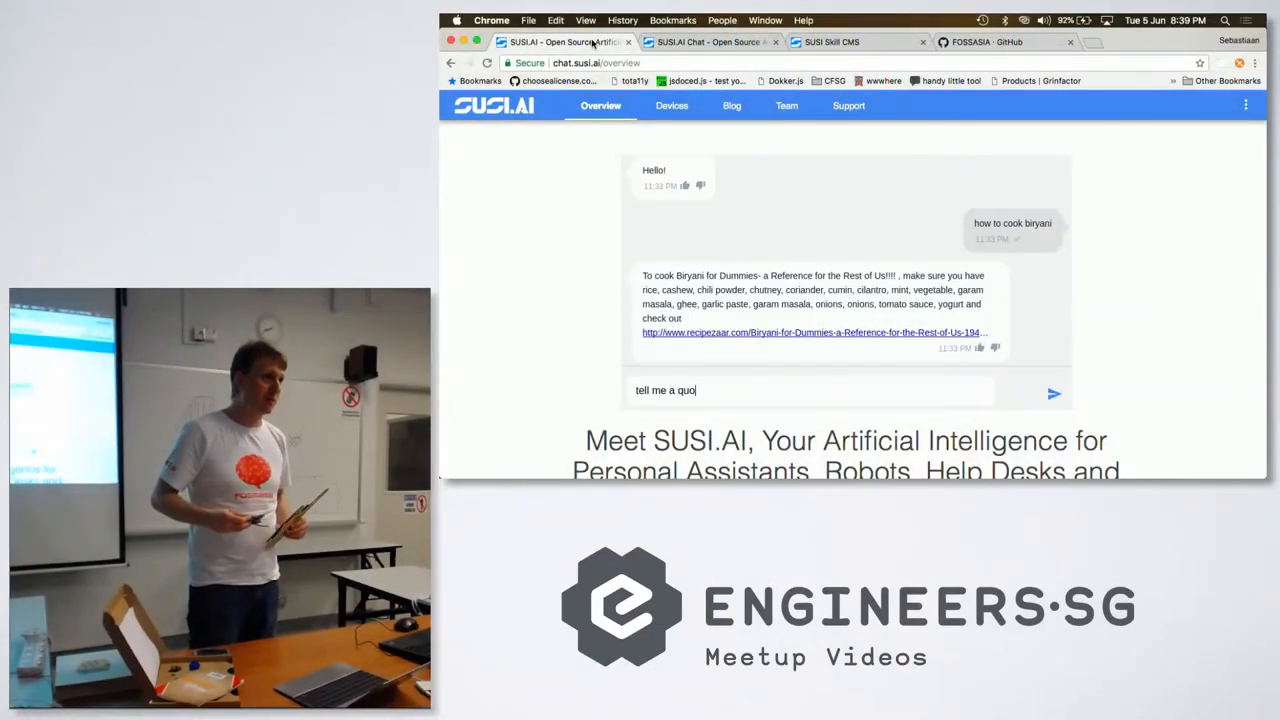
key("enter")
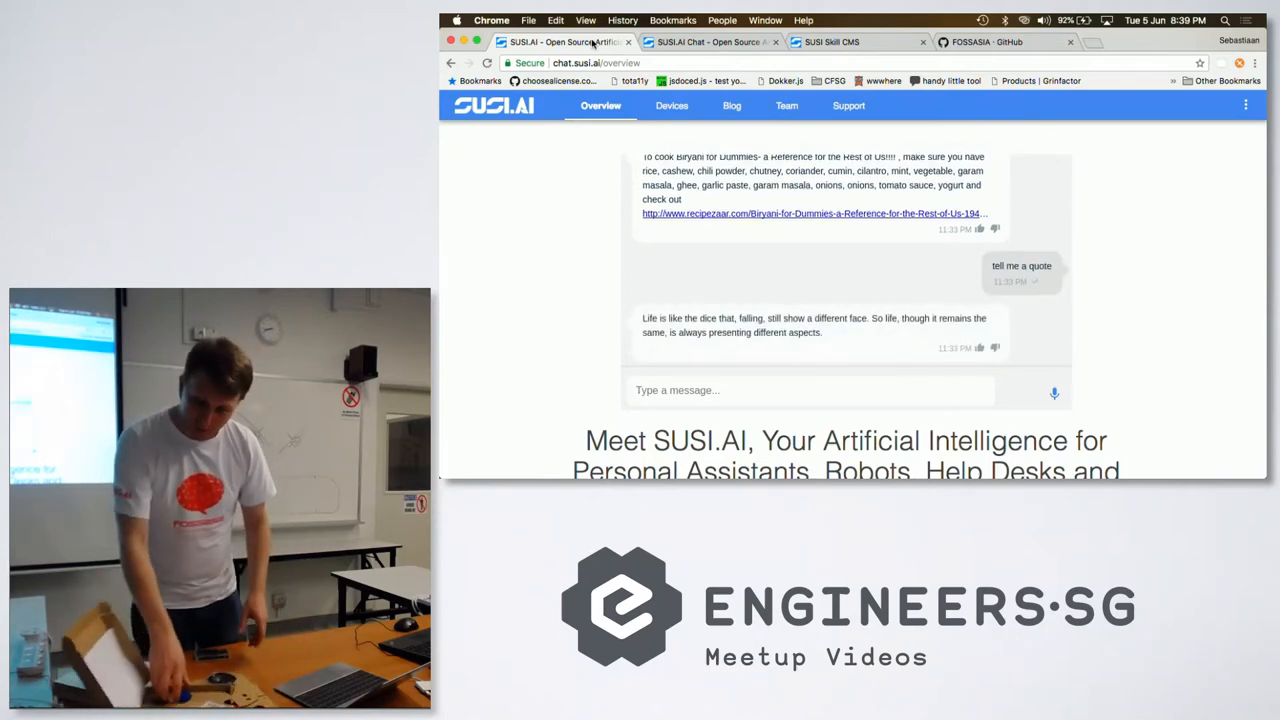
type("tell m")
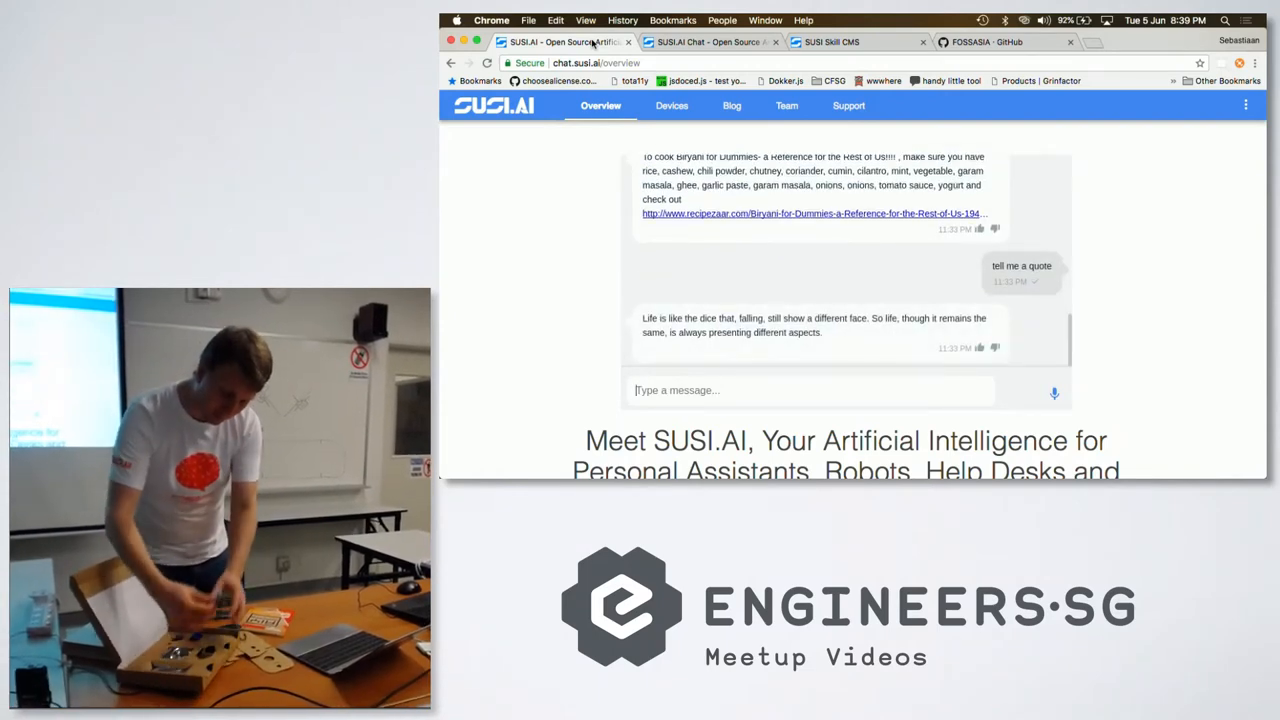
type("te")
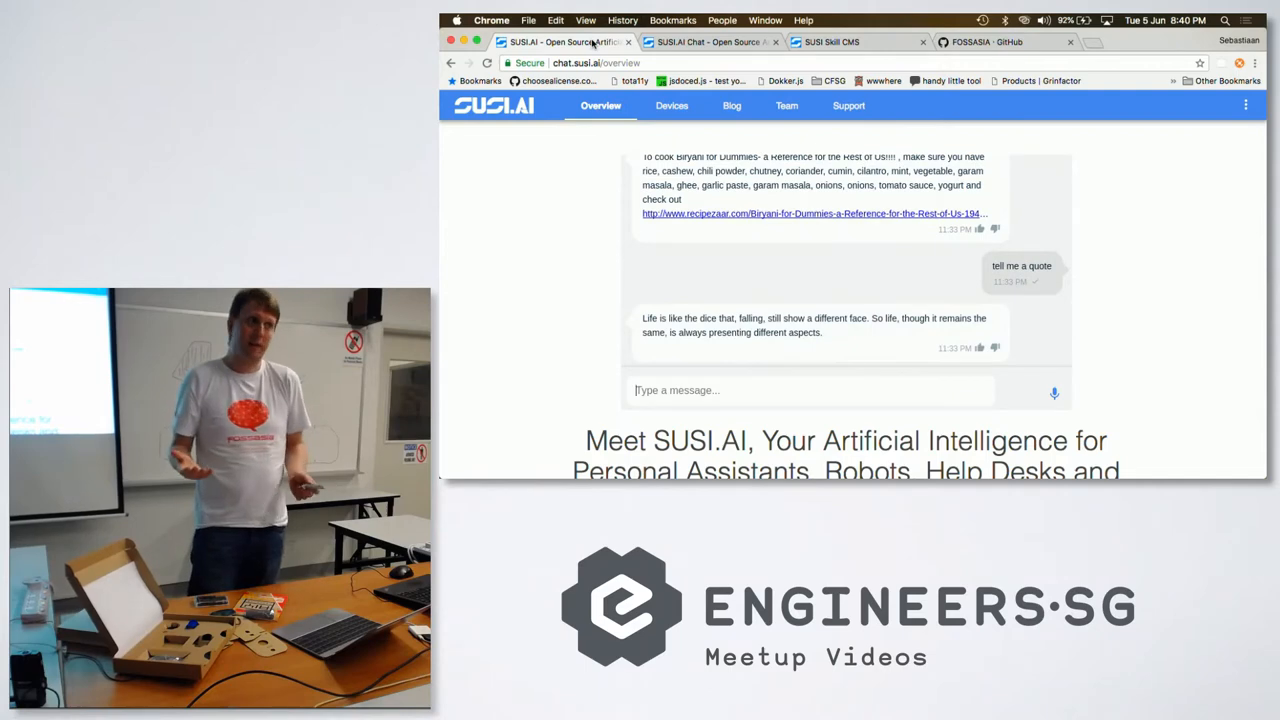
type("tell me a")
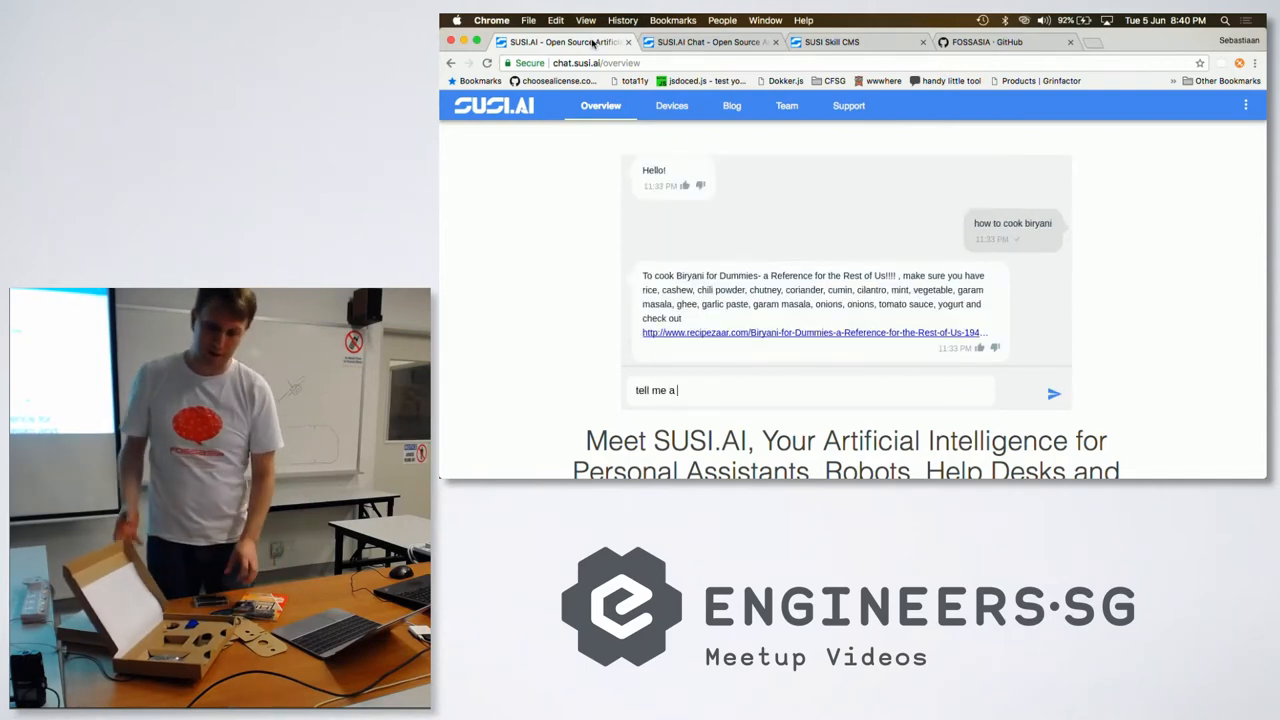
left_click(1052, 392)
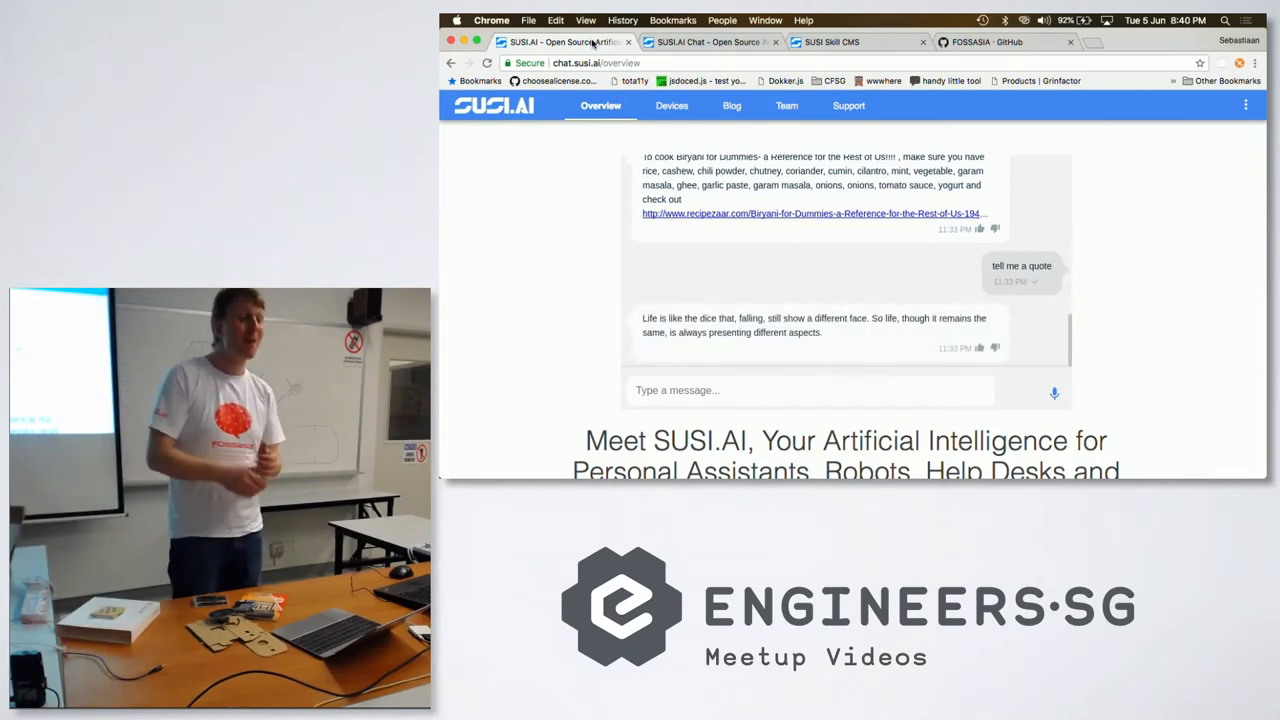
- Repeat the 'tell me a quote' question a few more times and read SUSI's answers
type("tell")
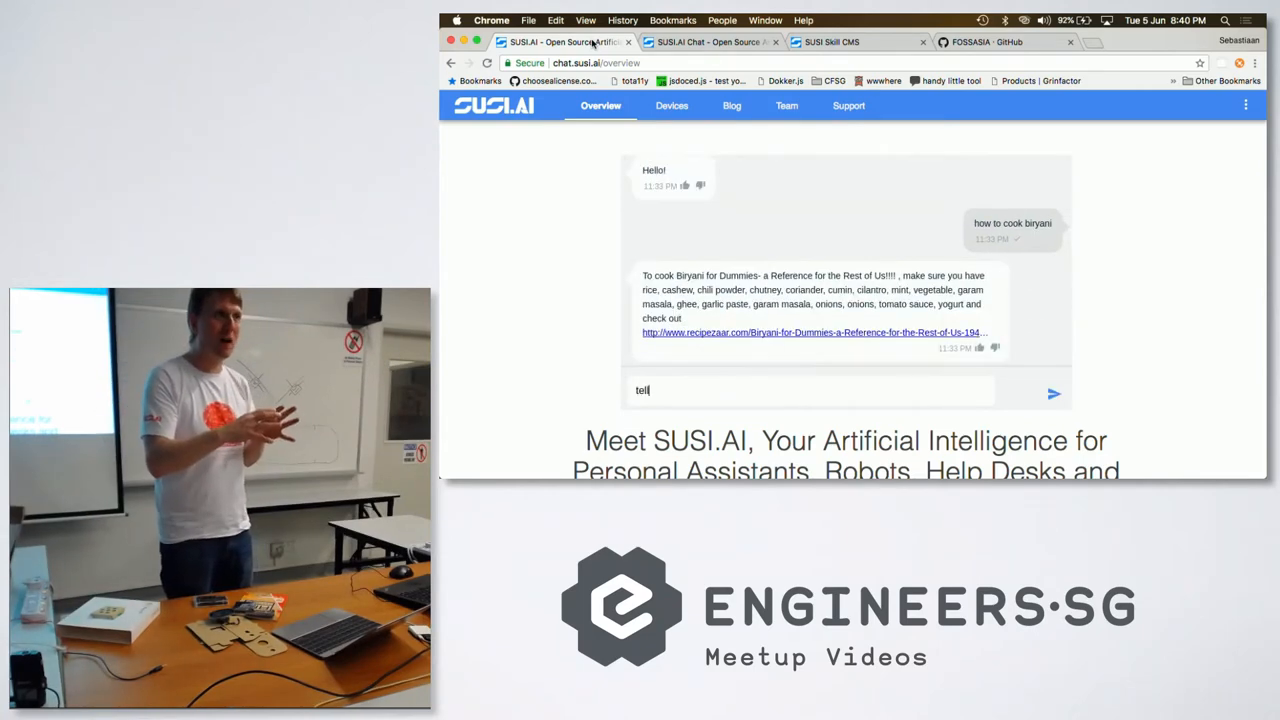
left_click(1052, 392)
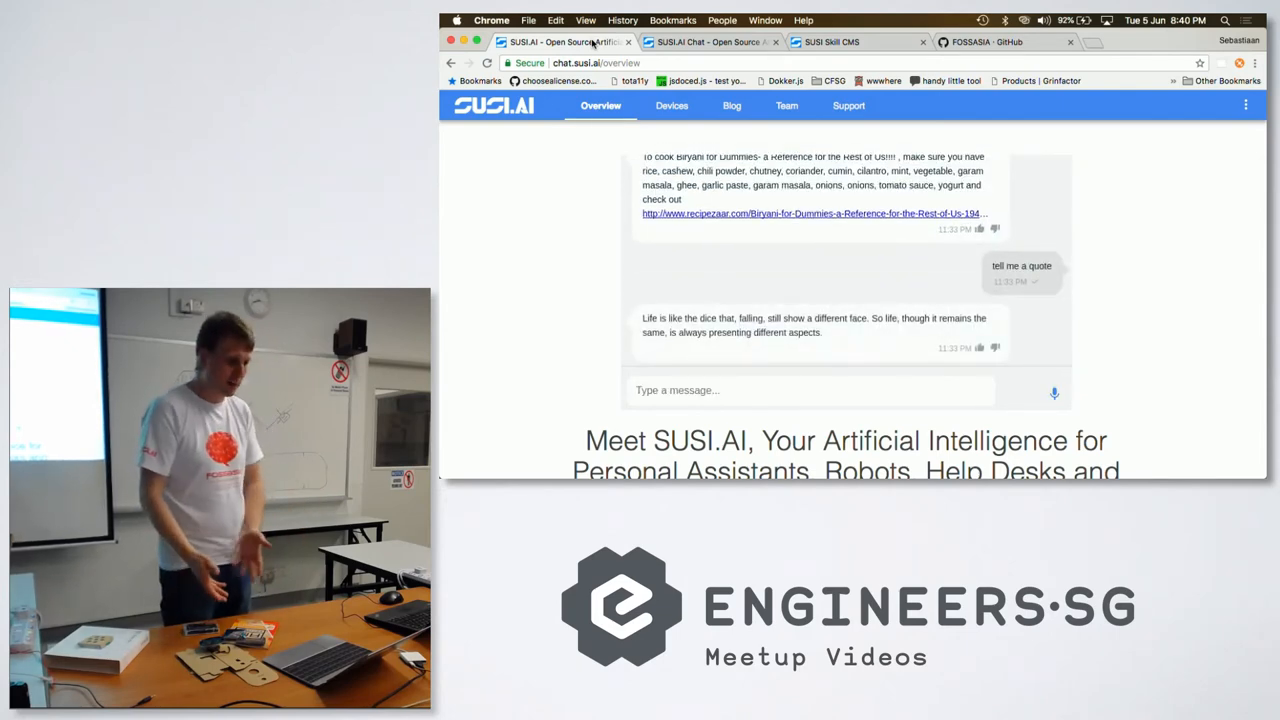
type("tell m")
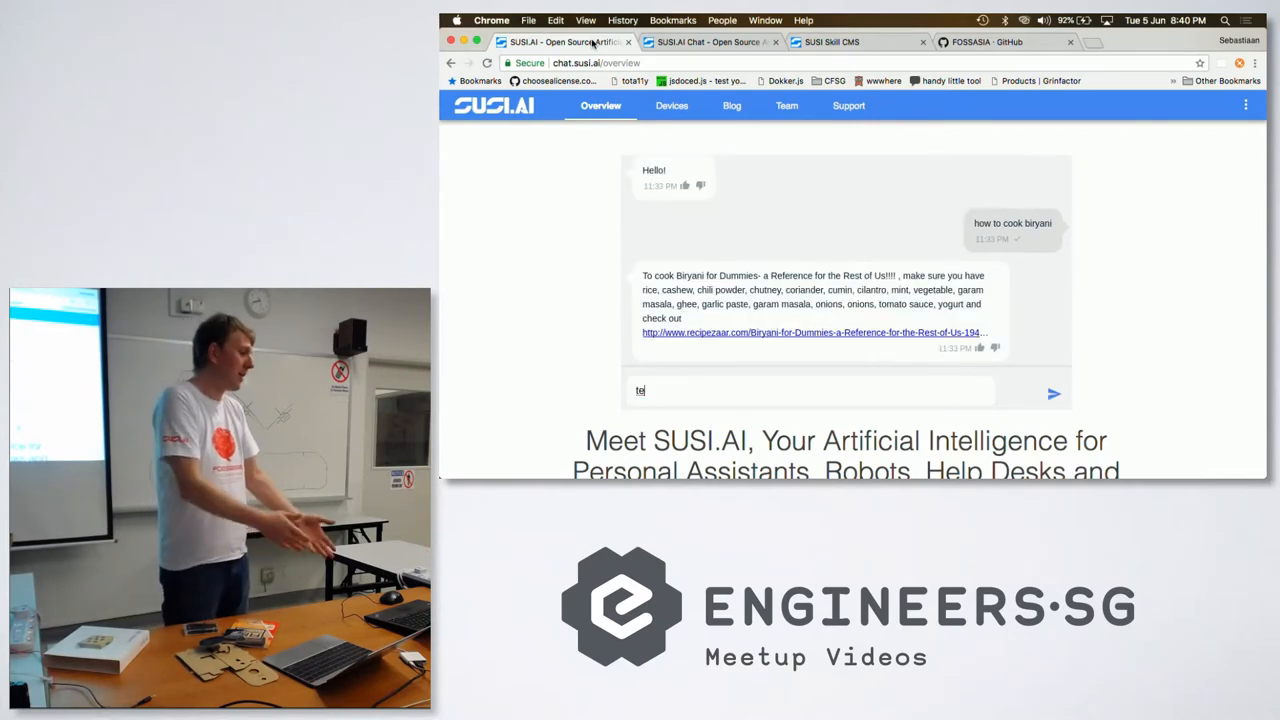
type("tell me a quote")
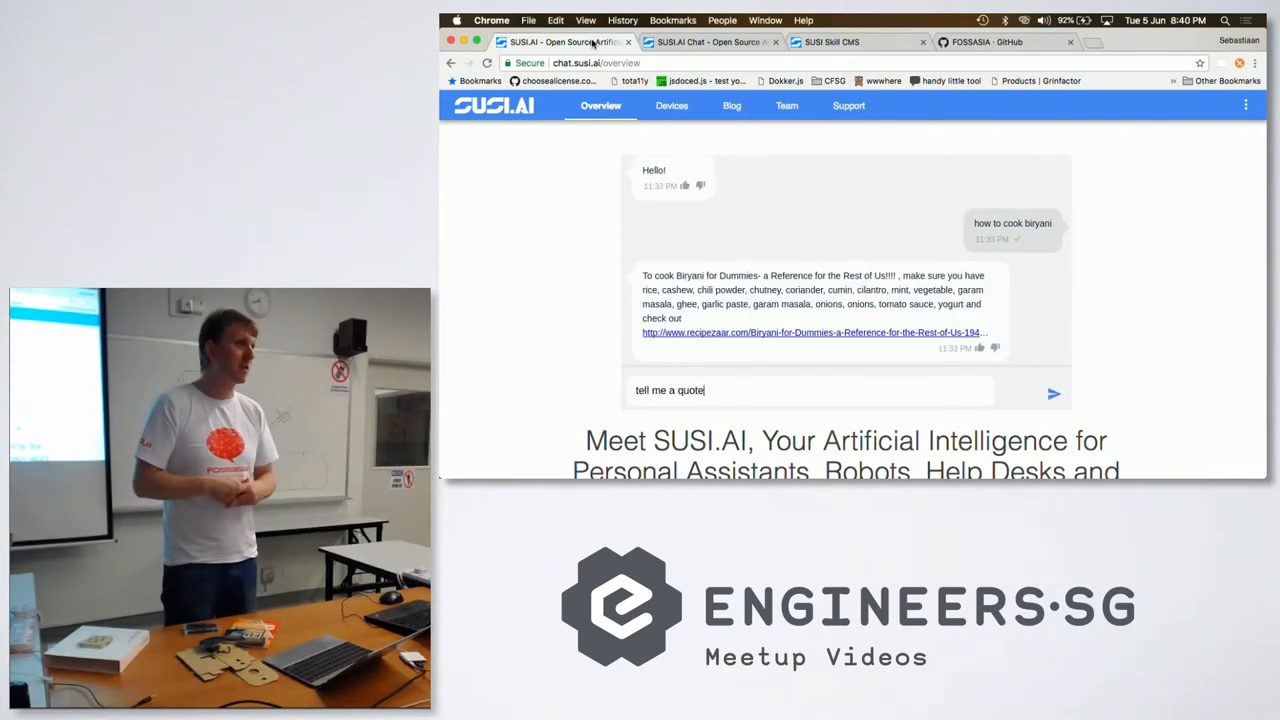
key("enter")
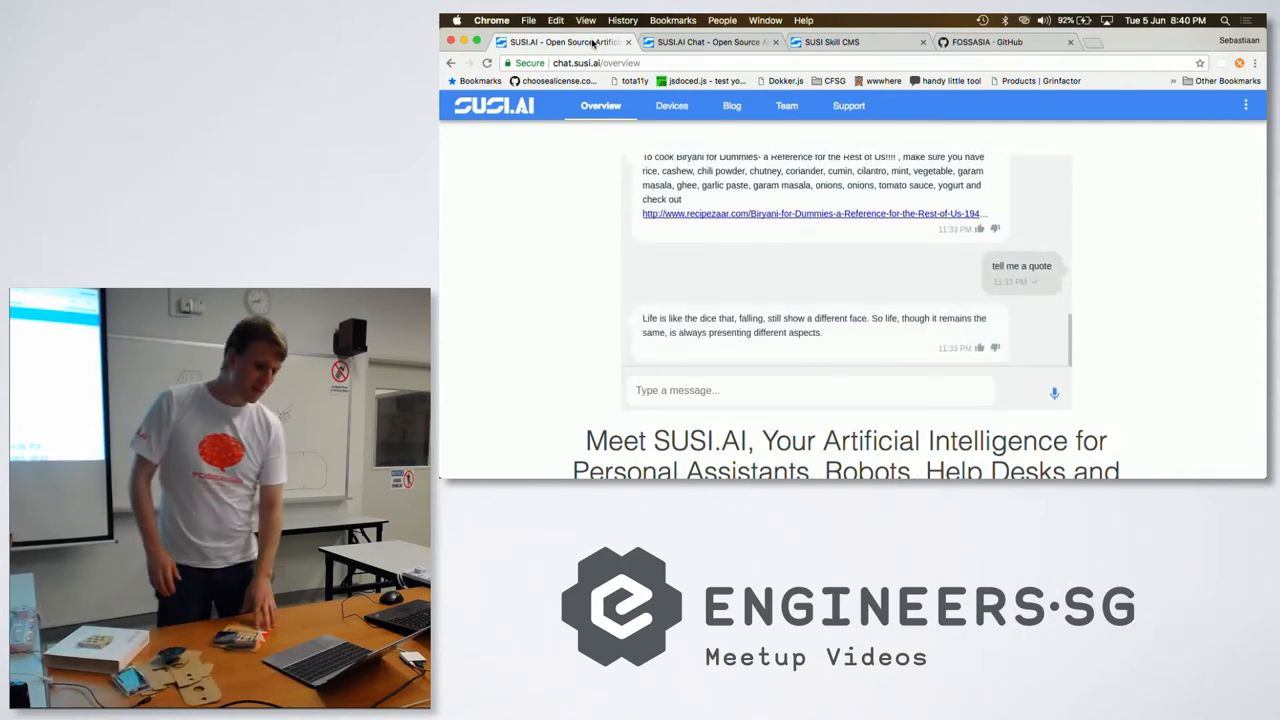
type("tell")
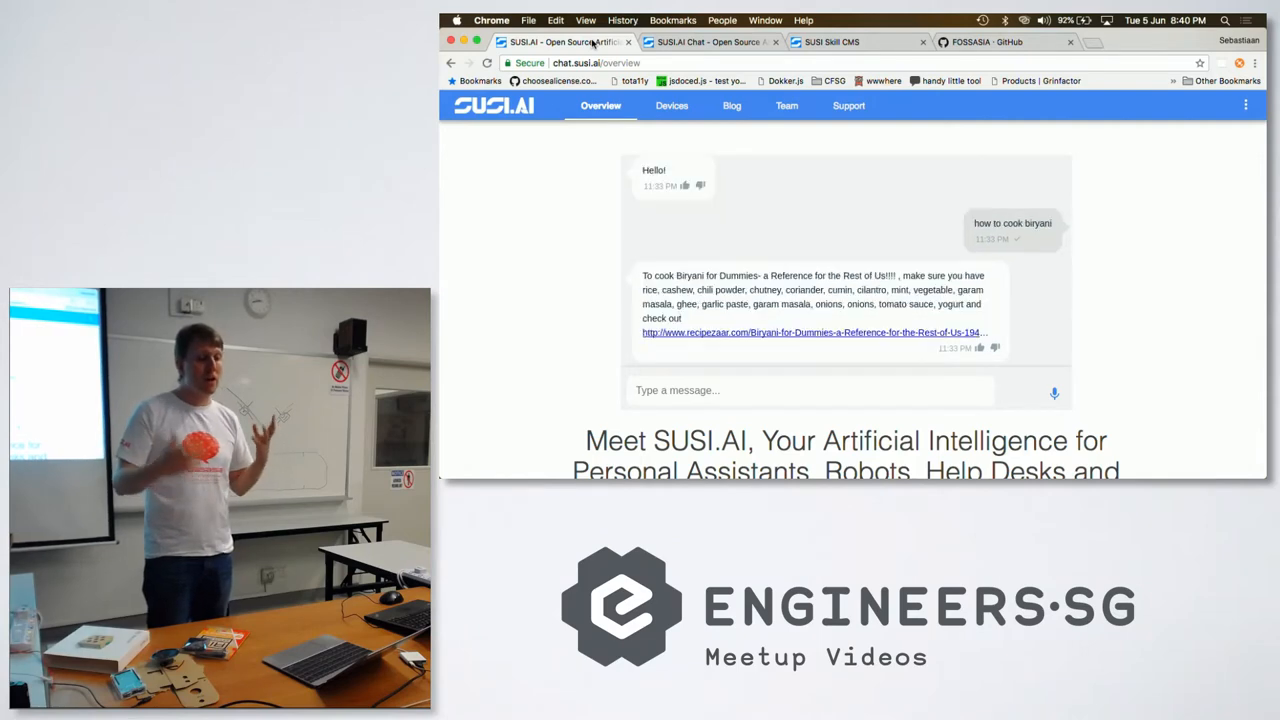
type("tell me a quo")
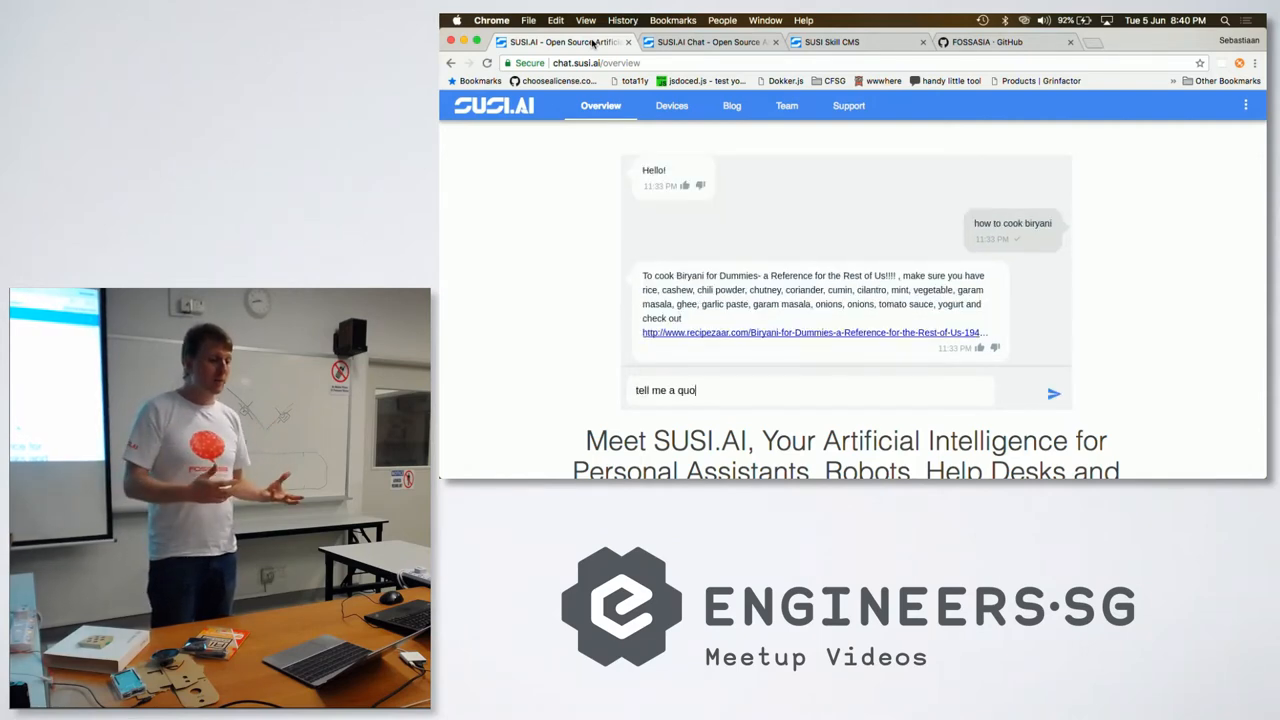
key("enter")
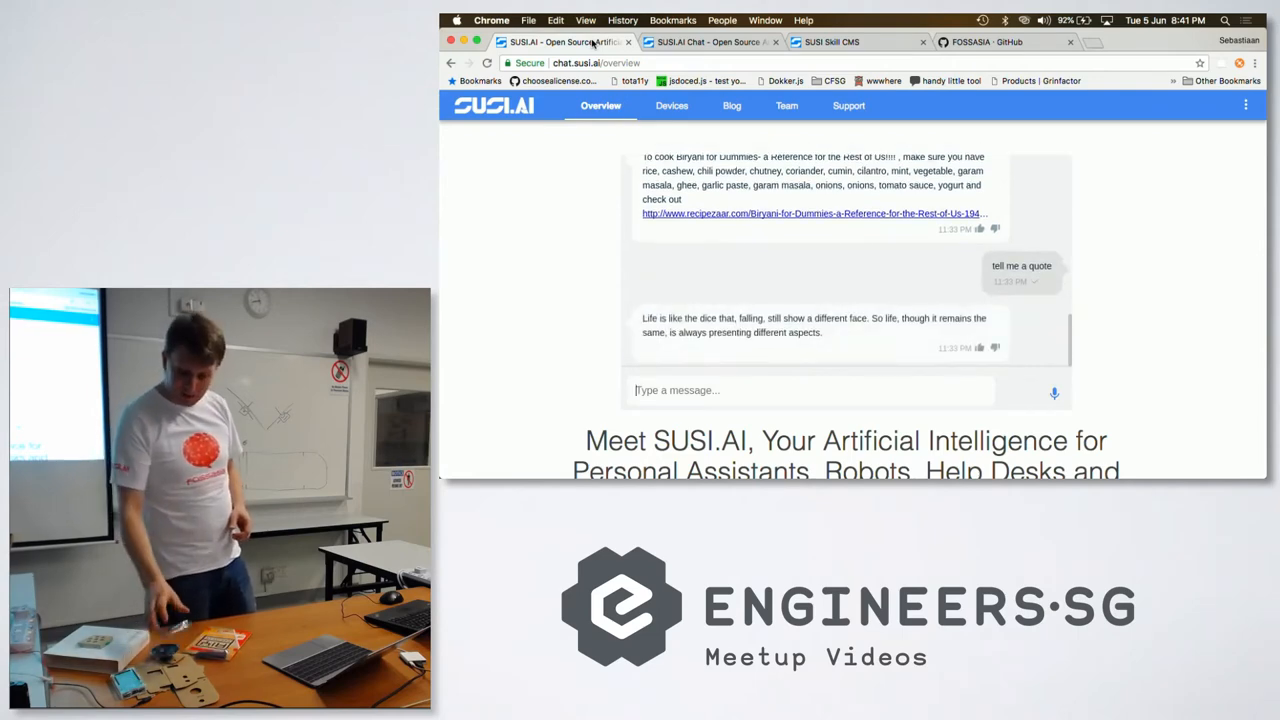
type("te")
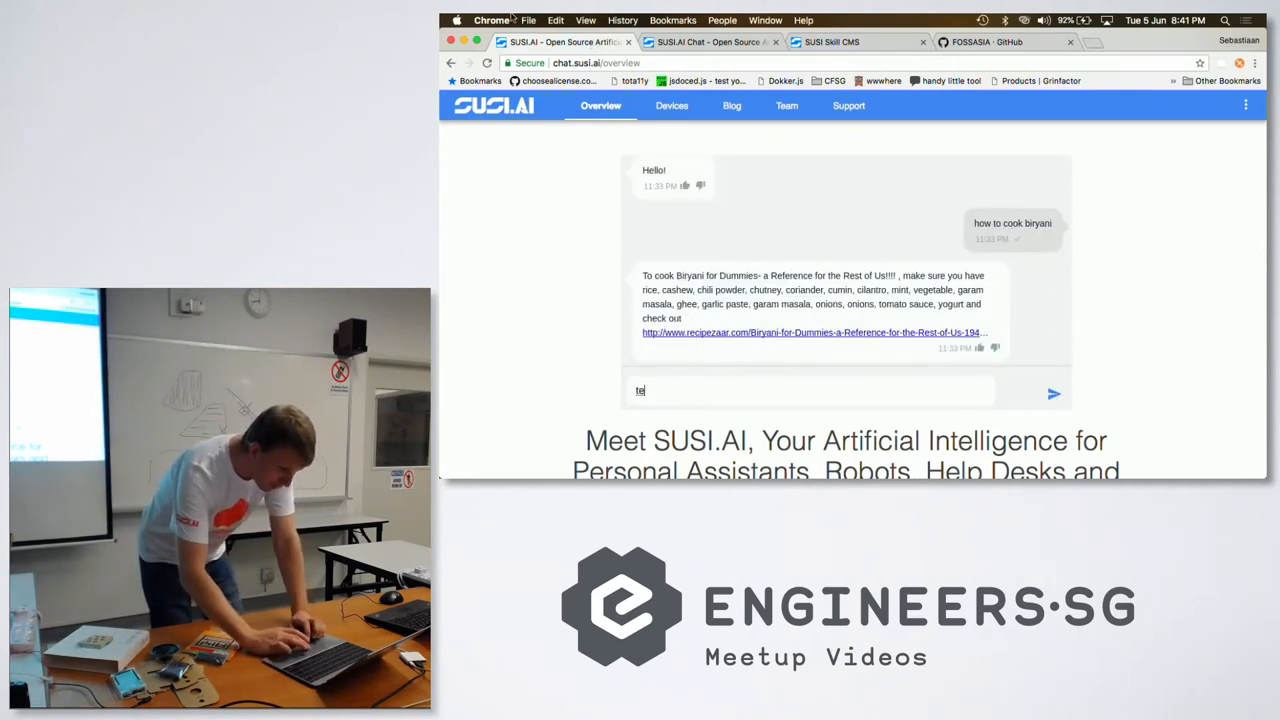
- Visit the SUSI.AI Web Chat, the Skill CMS catalogue and the FOSSASIA GitHub organisation in turn
left_click(710, 42)
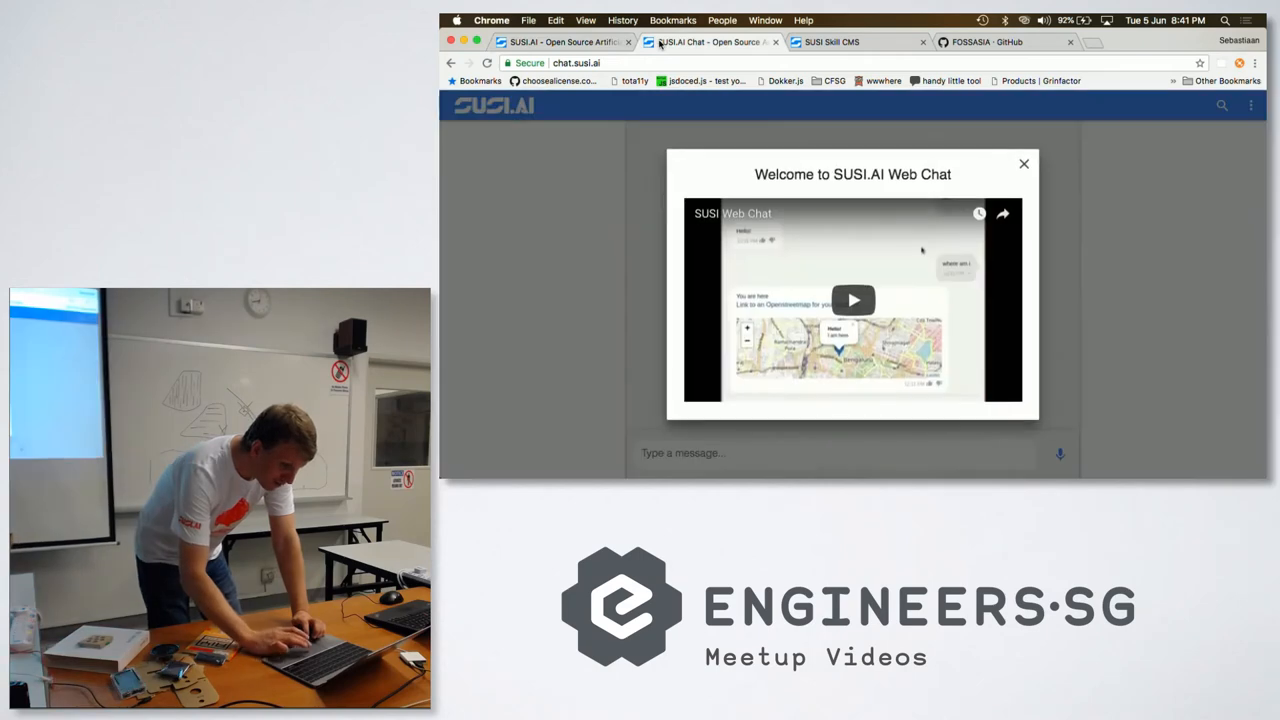
left_click(832, 42)
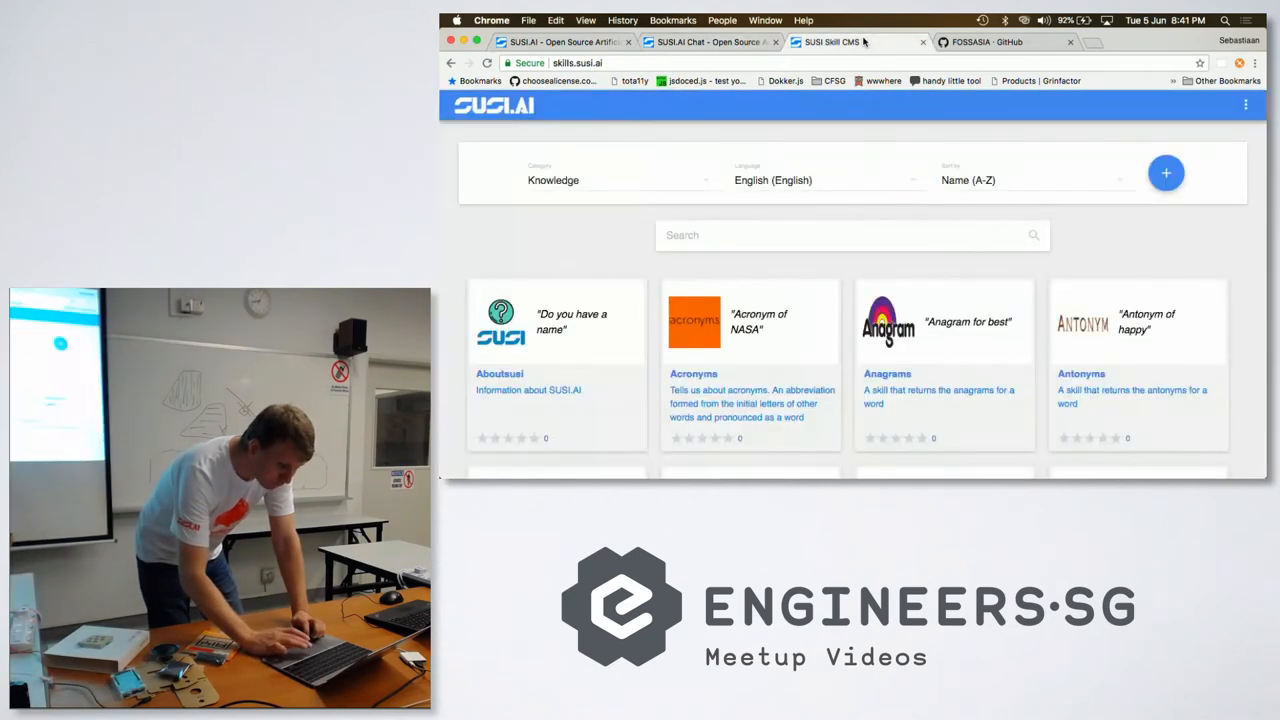
left_click(1000, 42)
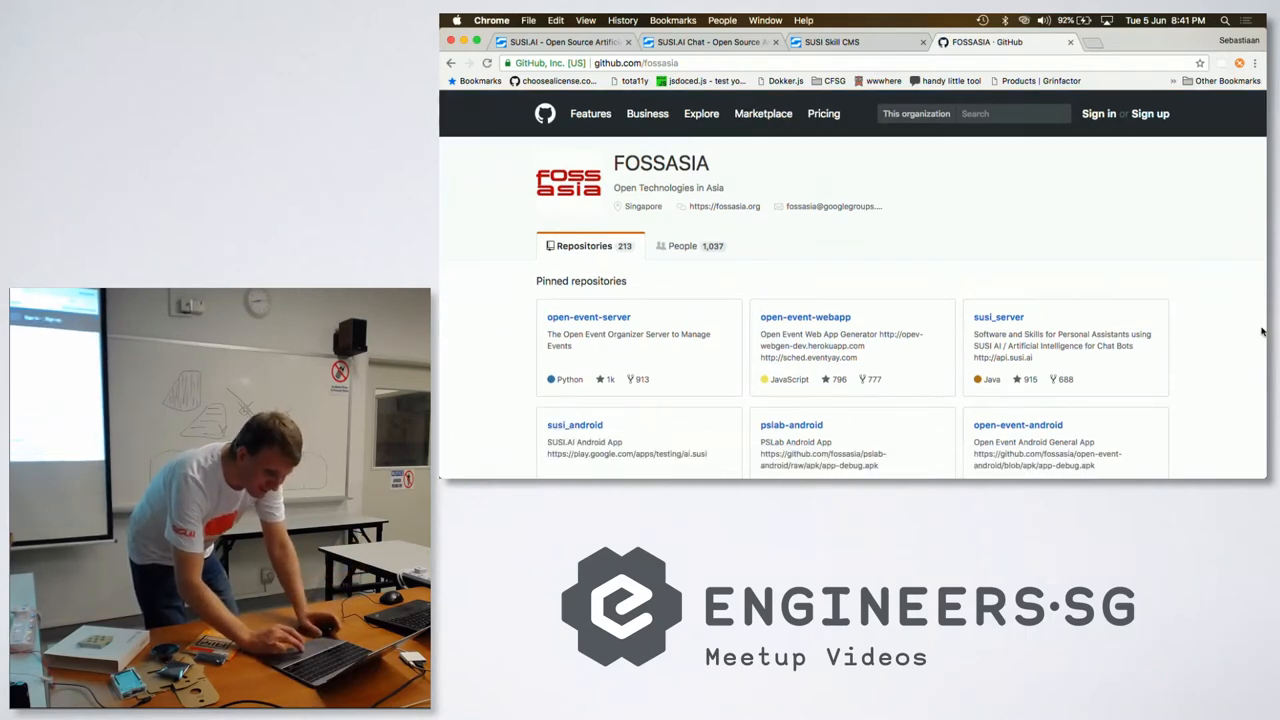
- Filter FOSSASIA's repository list with the query 'susi'
scroll("down", 3)
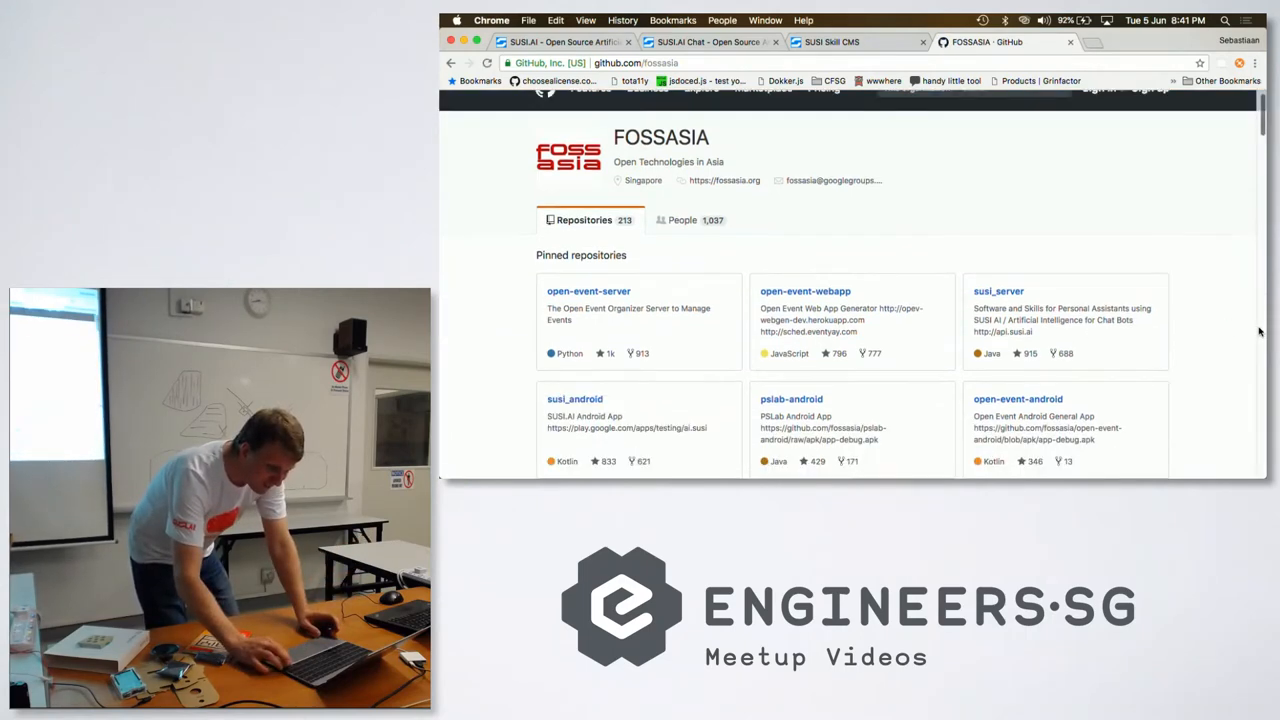
scroll("down", 3)
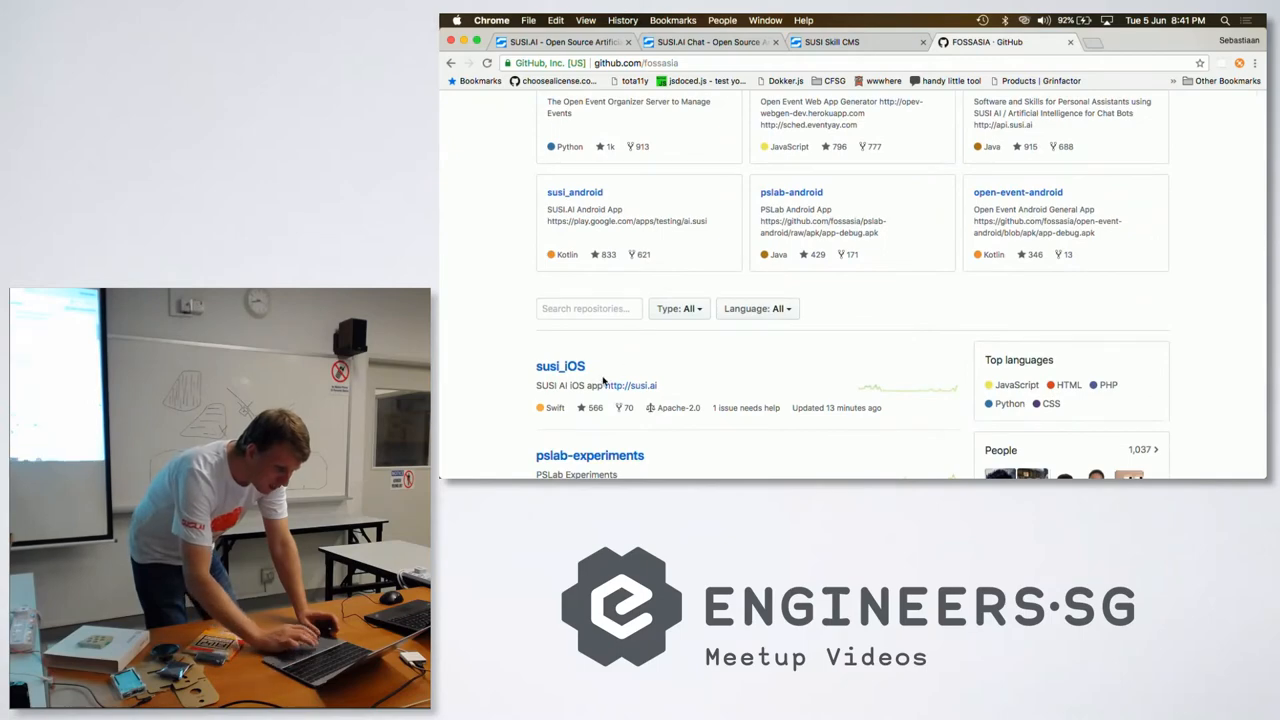
type("s")
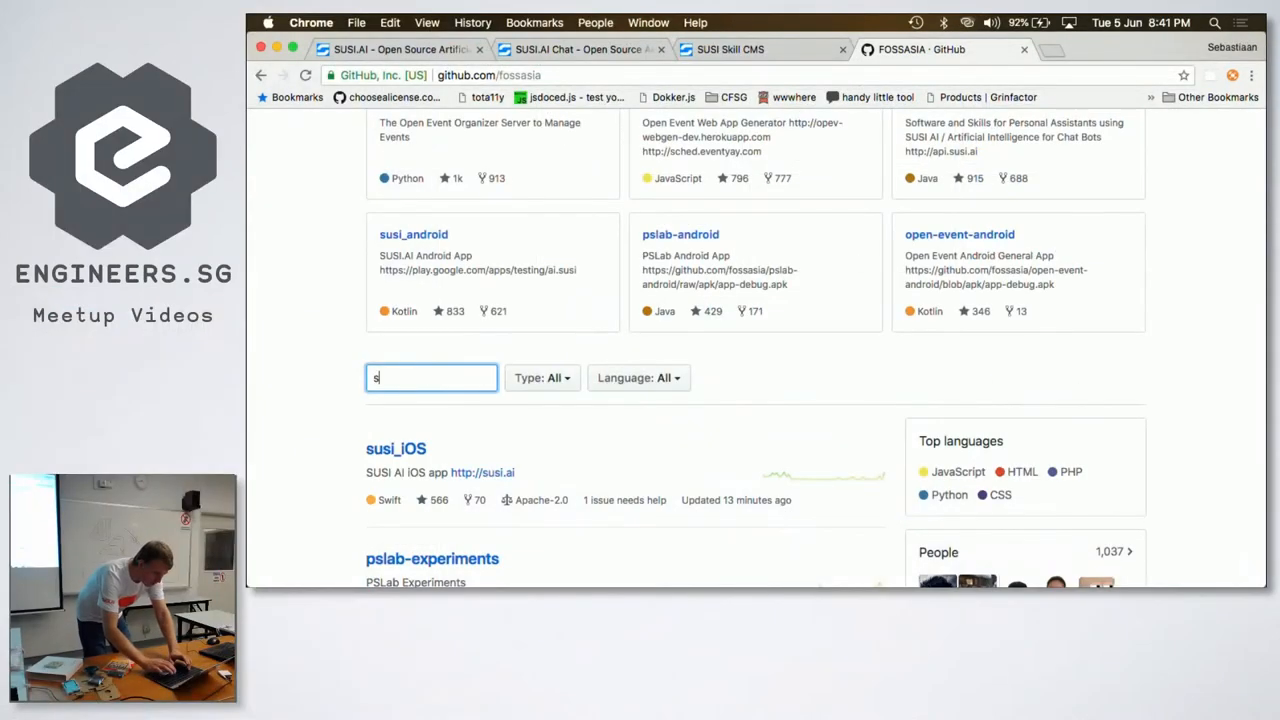
type("usi")
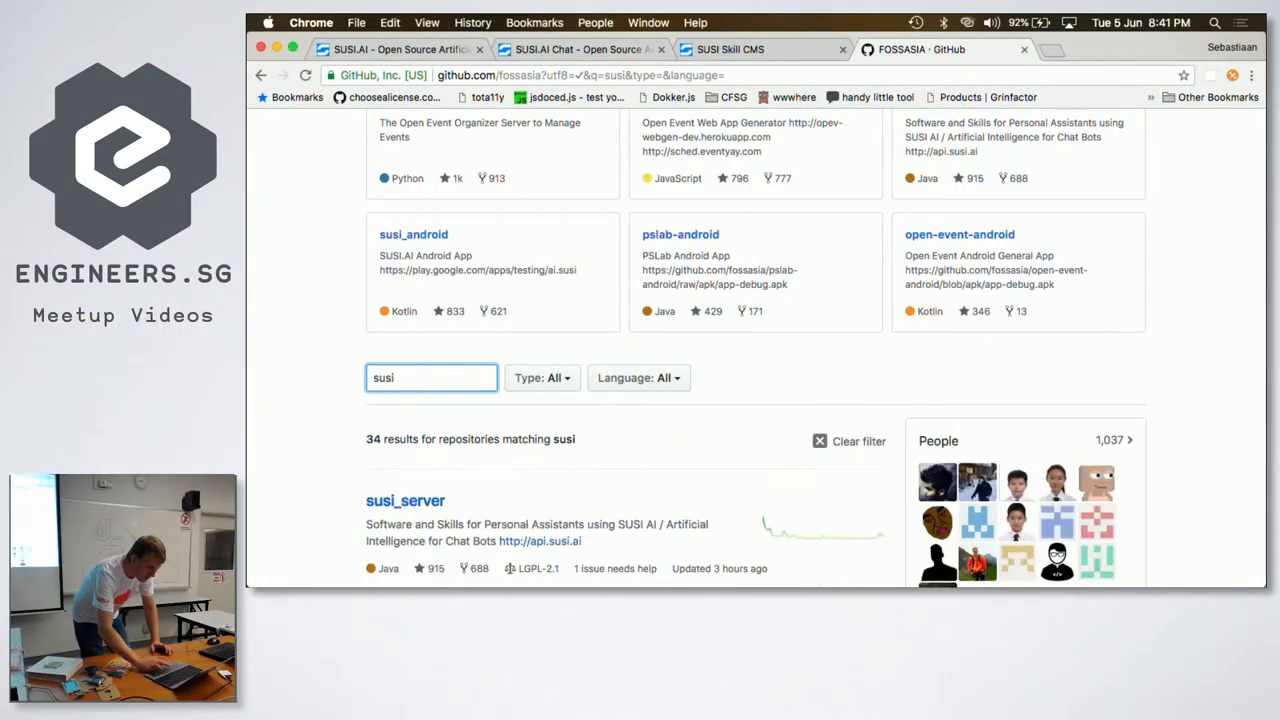
scroll("down", 3)
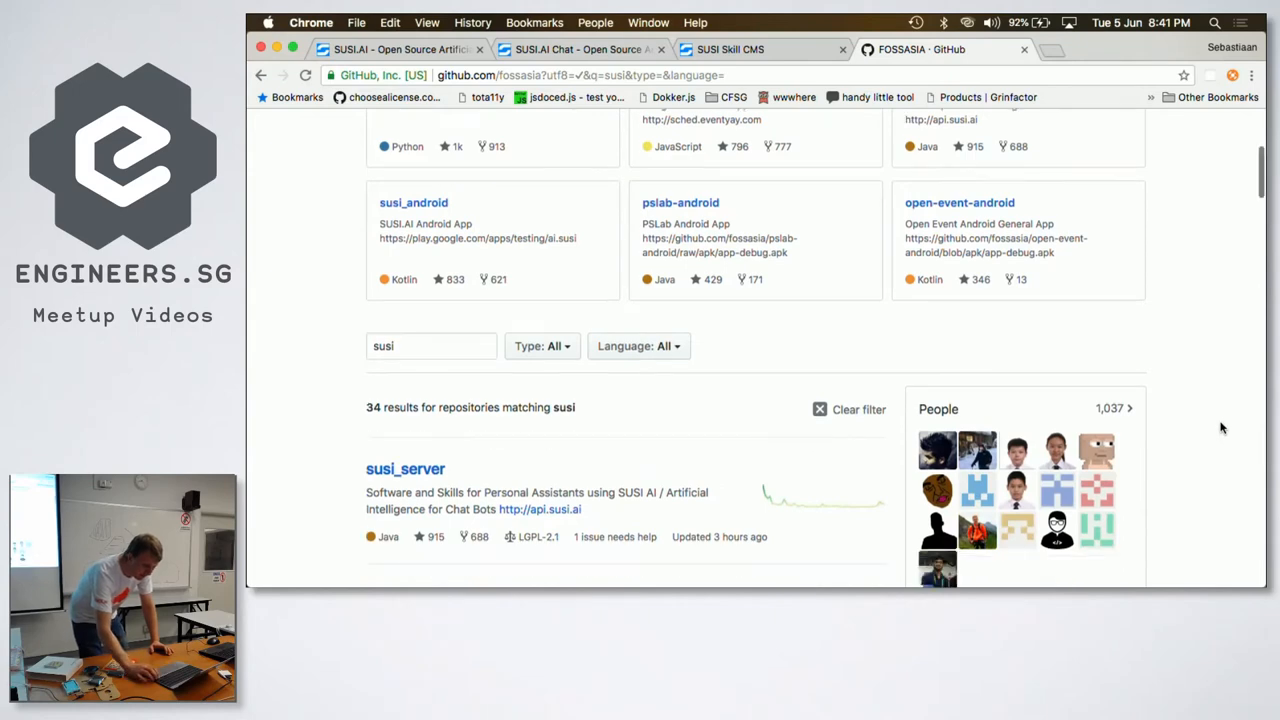
scroll("down", 3)
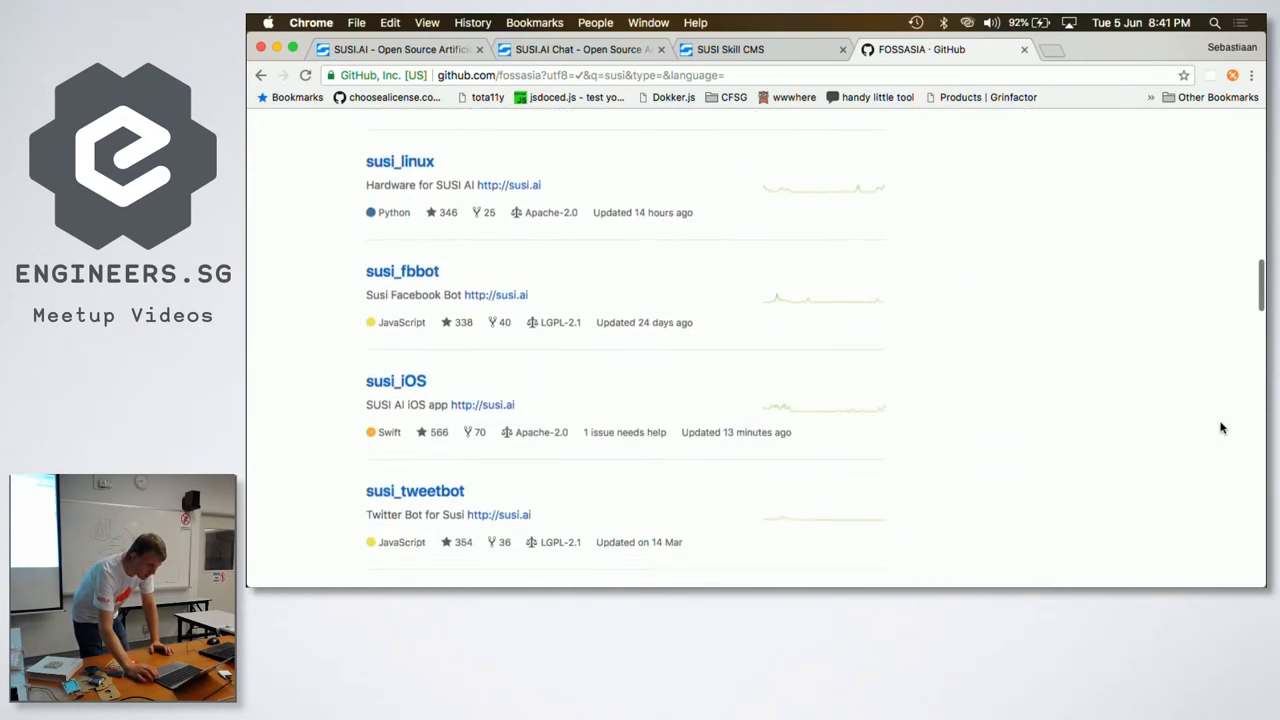
scroll("down", 3)
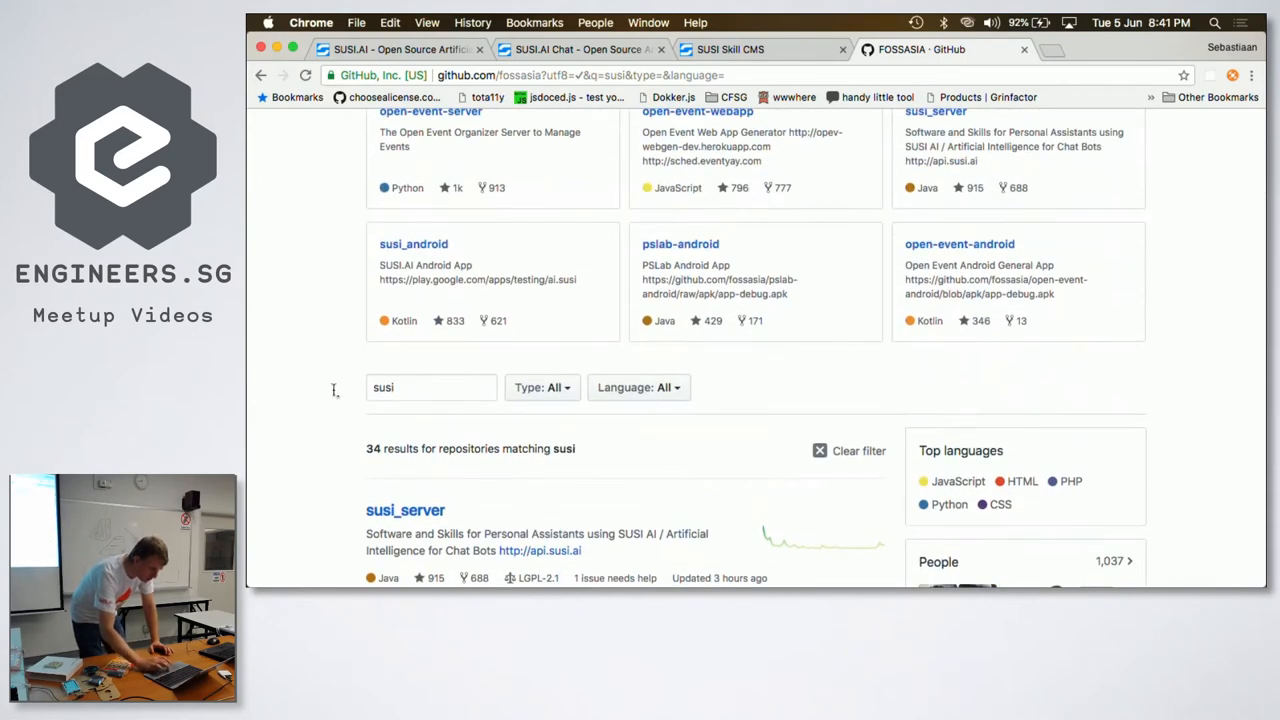
- Narrow the filter to susi_linux and open that repository
left_click(430, 388)
type("_linux")
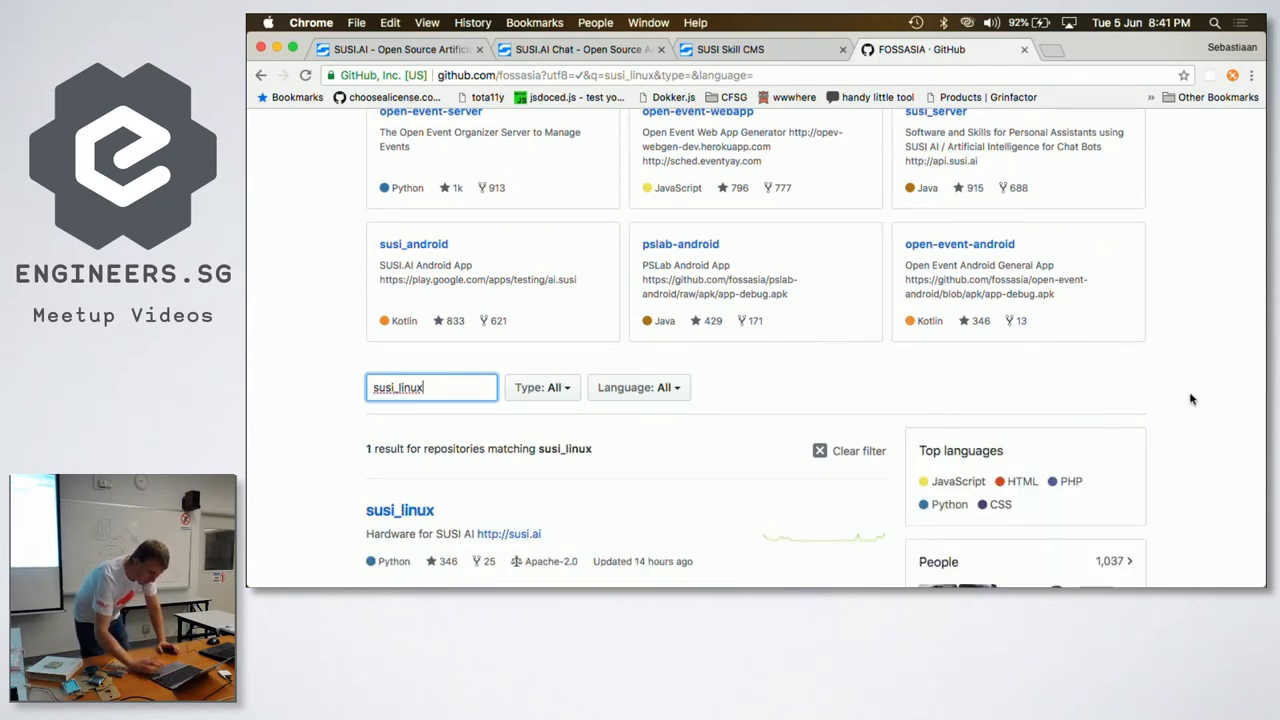
scroll("down", 3)
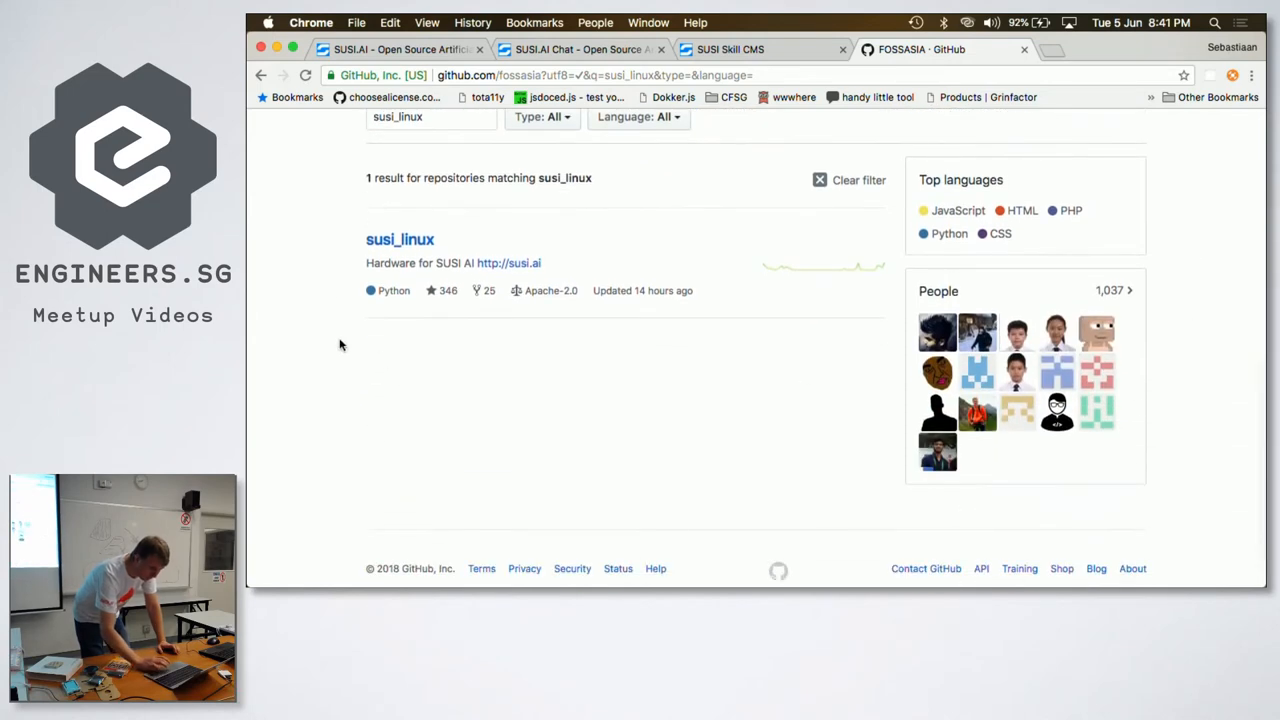
left_click(400, 240)
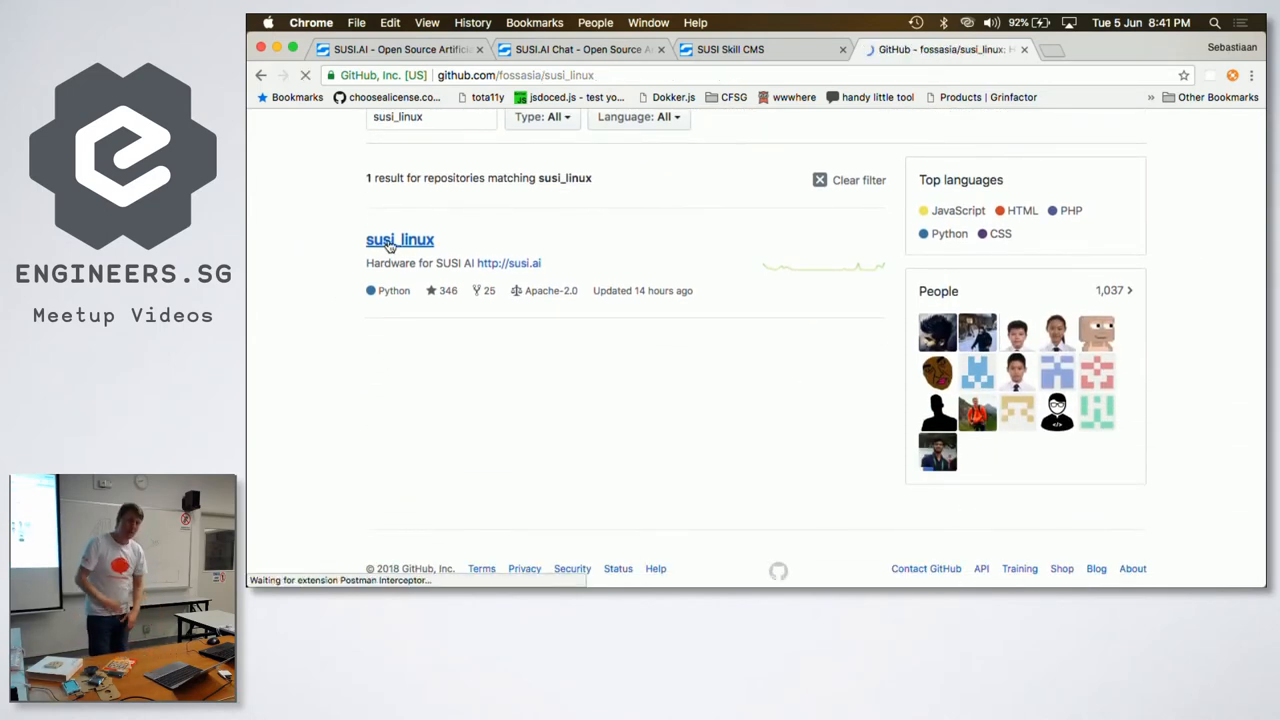
- Browse the susi_linux repository's file list on GitHub
left_click(400, 240)
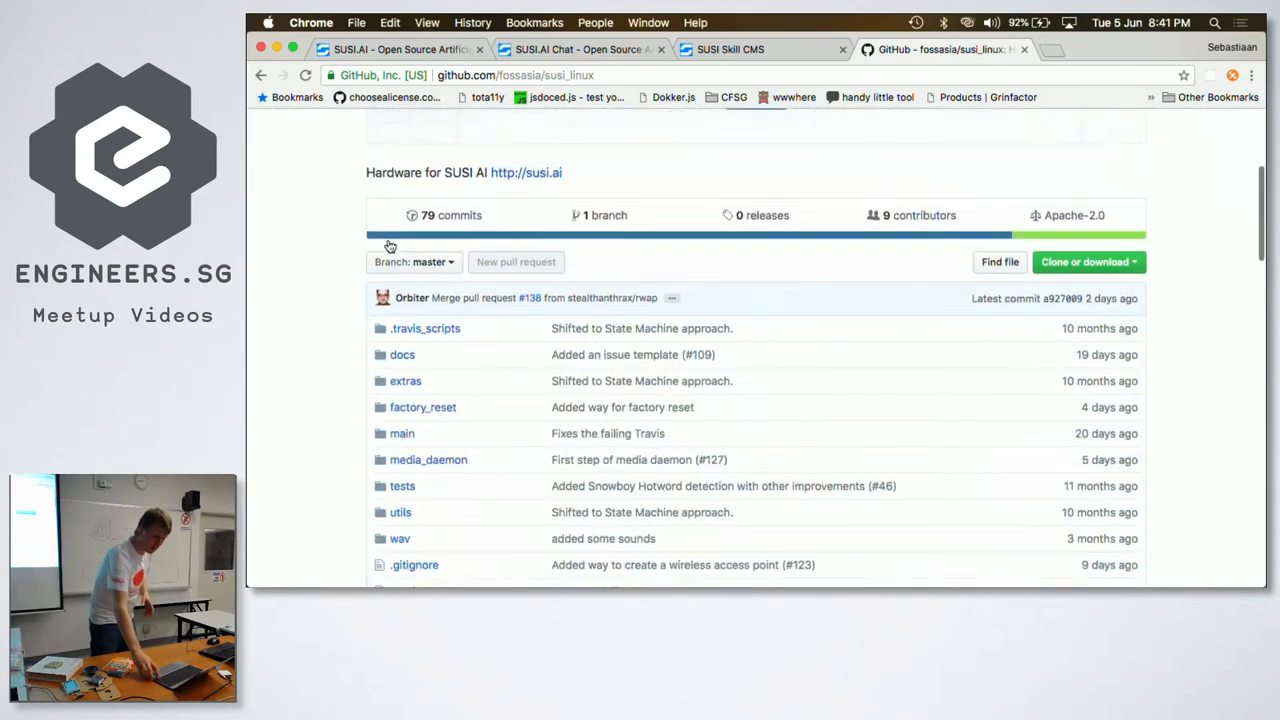
scroll("down", 3)
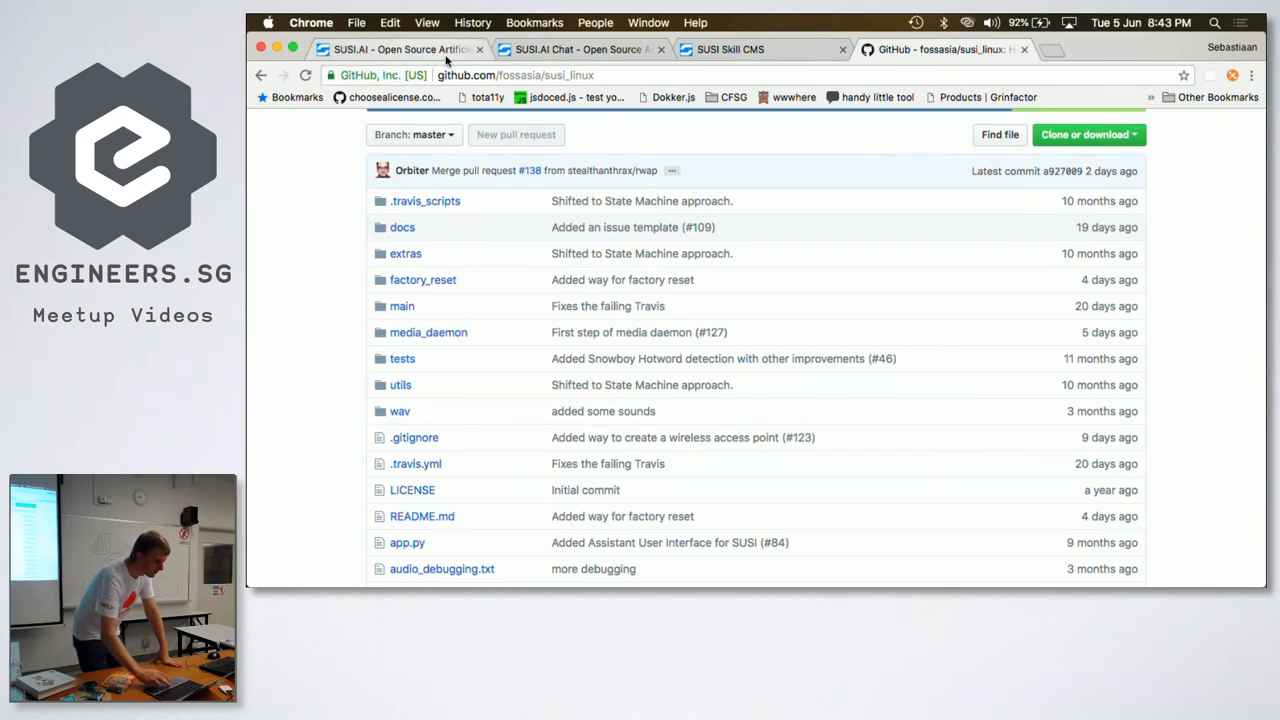
- Return to SUSI.AI Web Chat and dismiss its welcome video popup
left_click(580, 48)
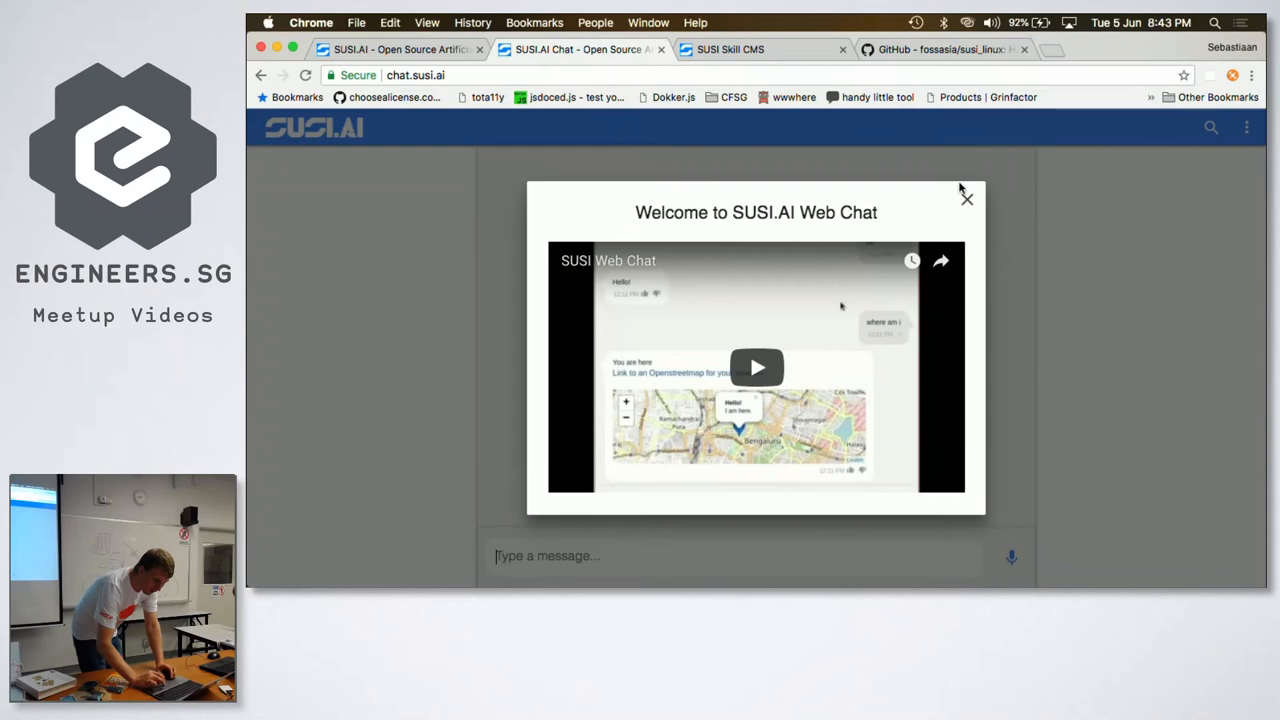
left_click(968, 198)
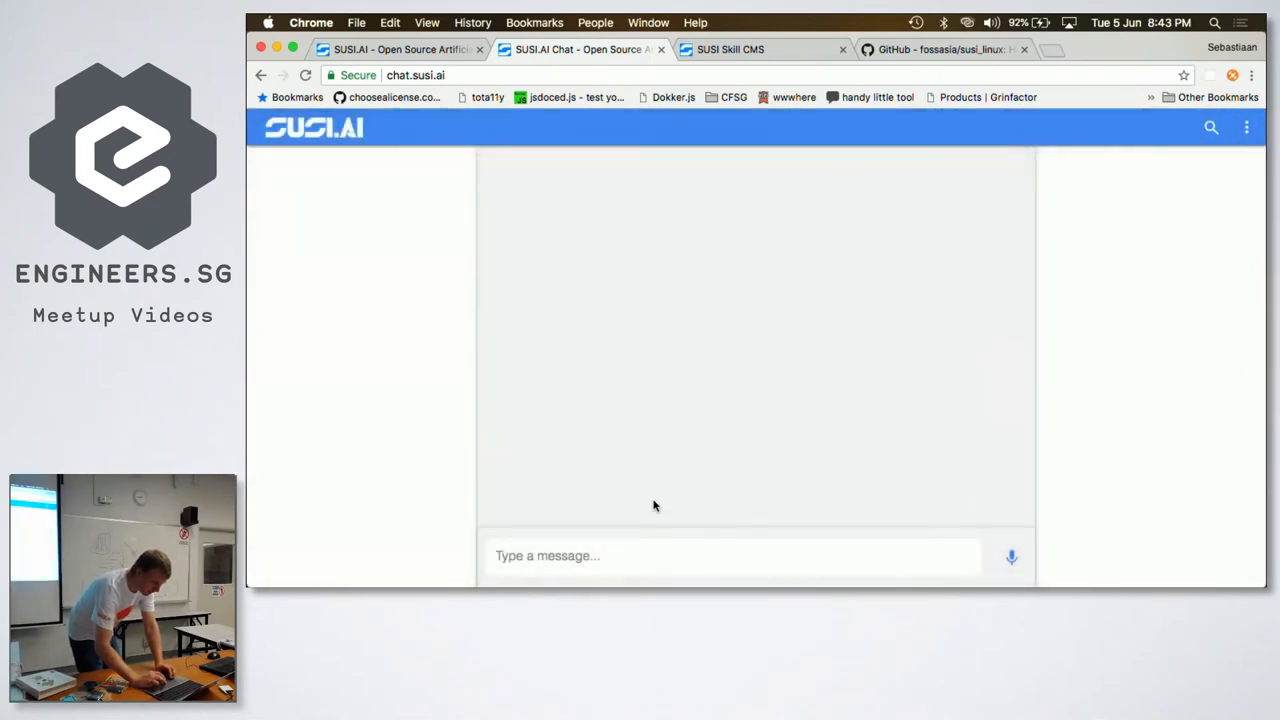